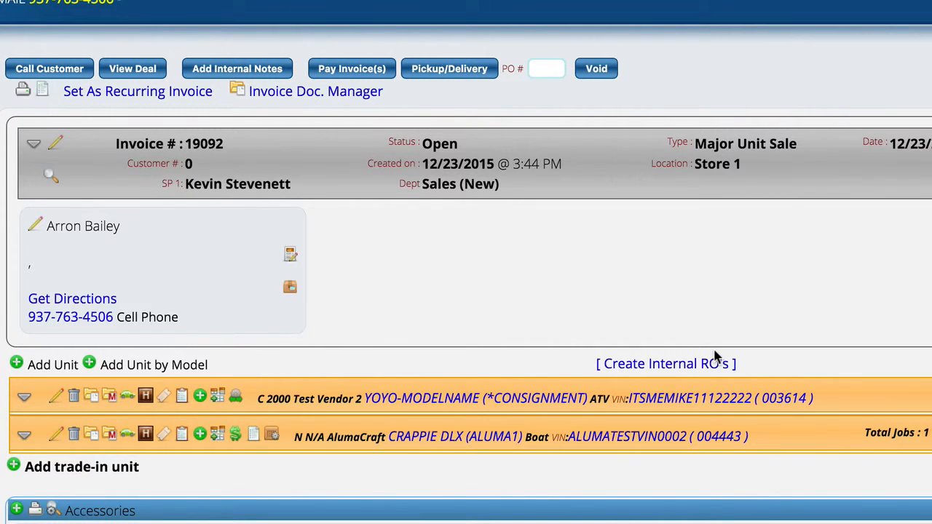
mouse_move(507, 322)
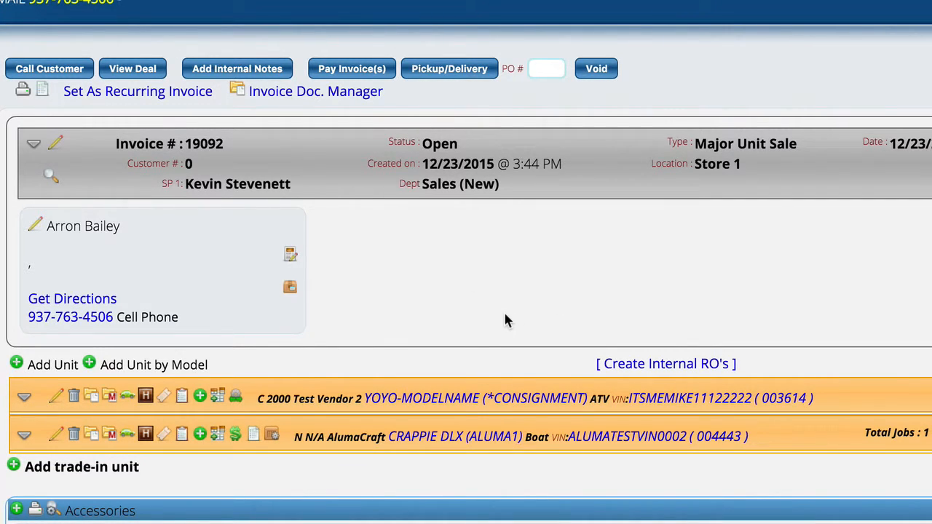
mouse_move(282, 317)
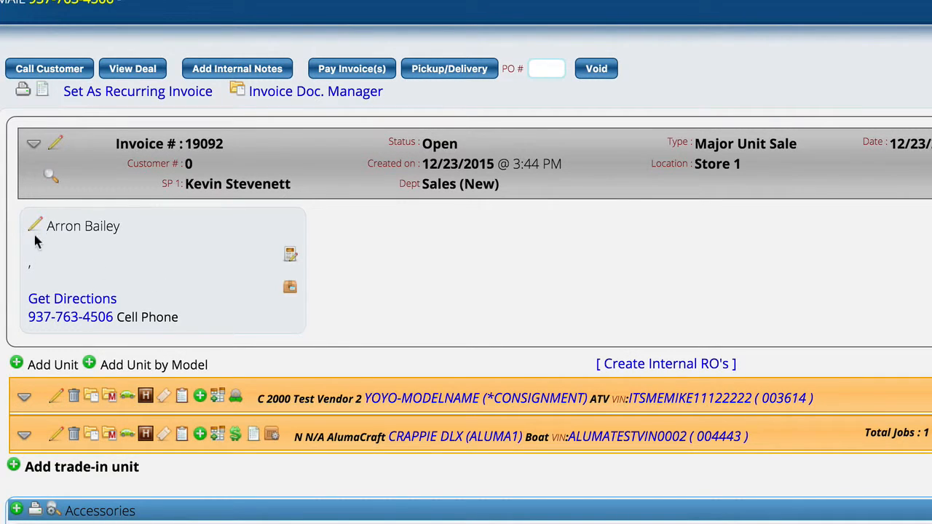
mouse_move(87, 238)
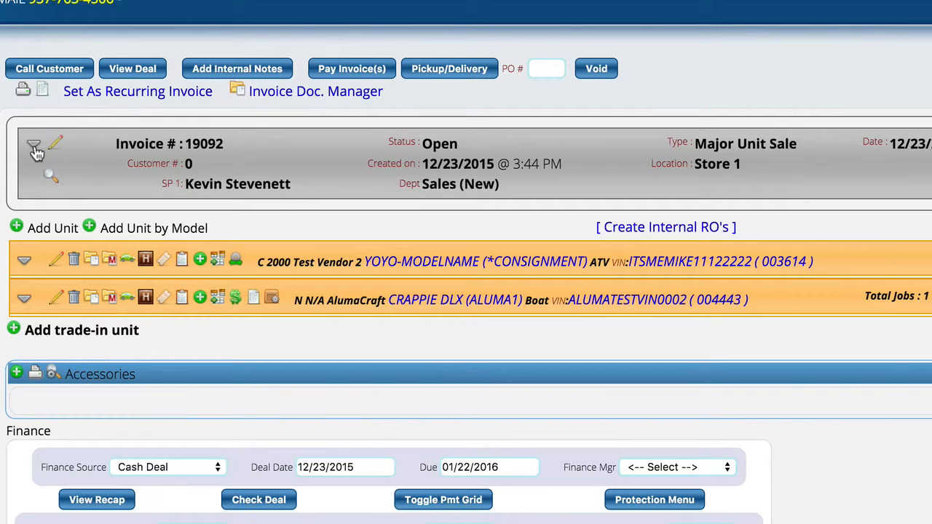
- Open the invoice customer's edit form and scroll down to its phone numbers and email addresses
left_click(34, 144)
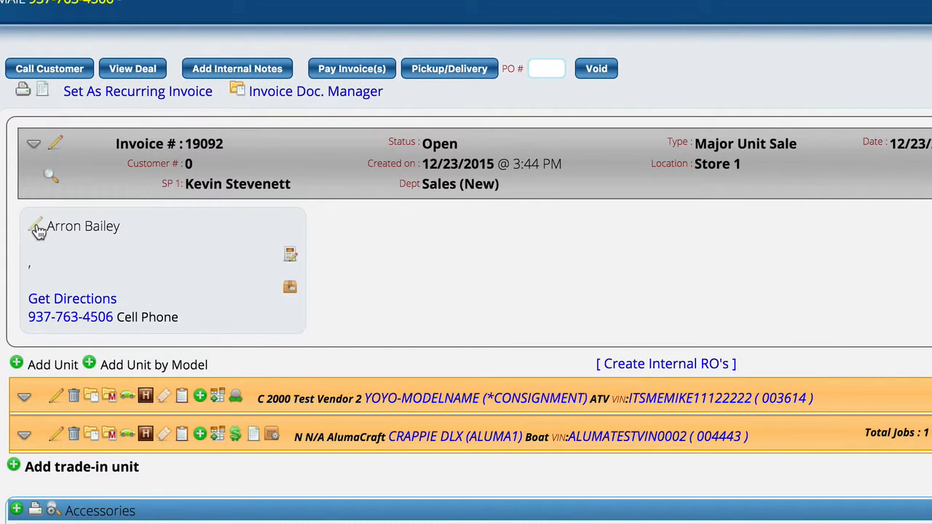
left_click(35, 226)
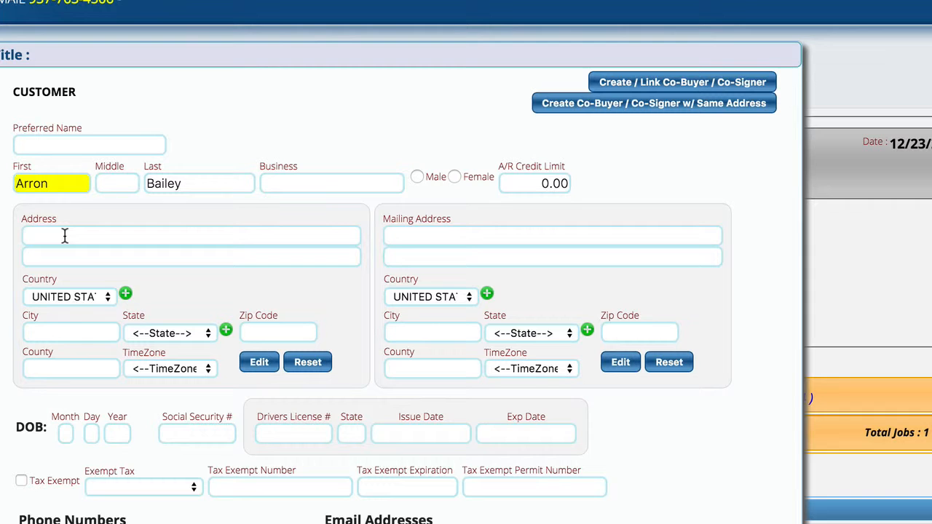
mouse_move(128, 242)
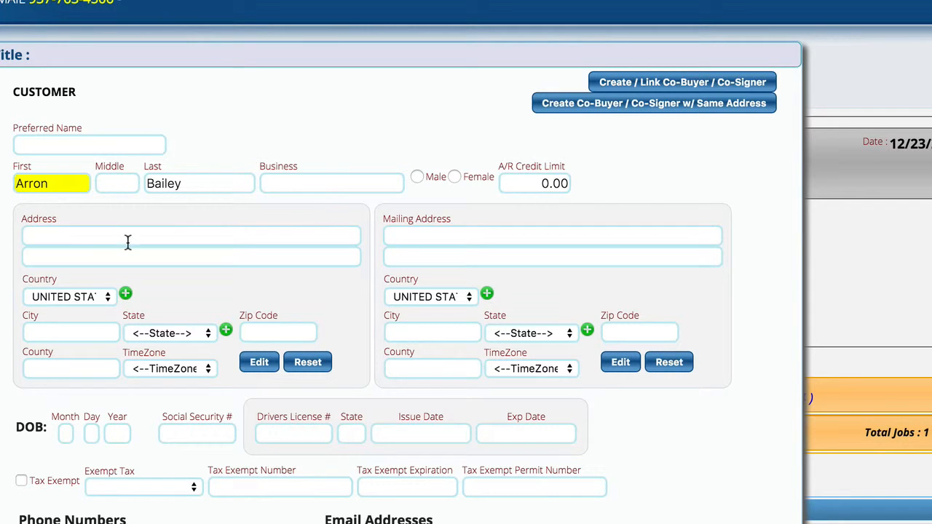
scroll("down", 3)
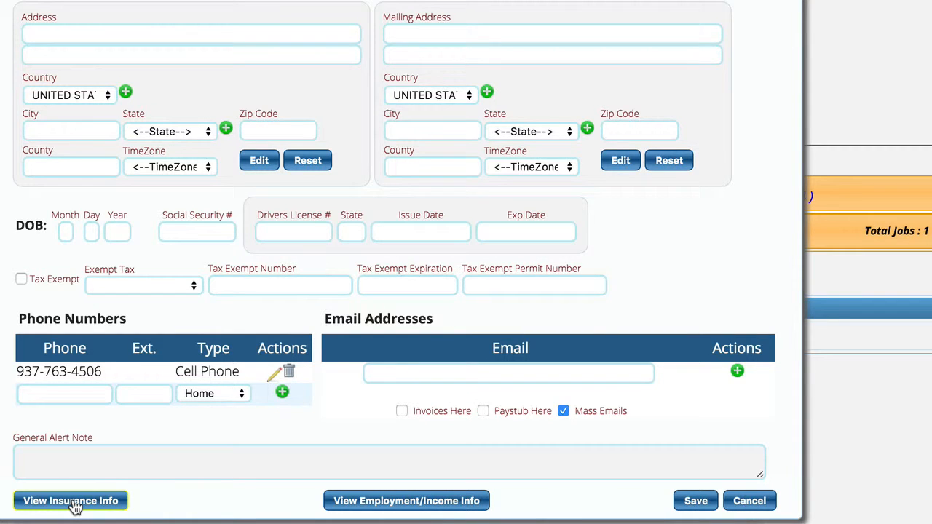
- Reveal the customer's Insurance Information section with its company, agent, policy and address fields
left_click(70, 501)
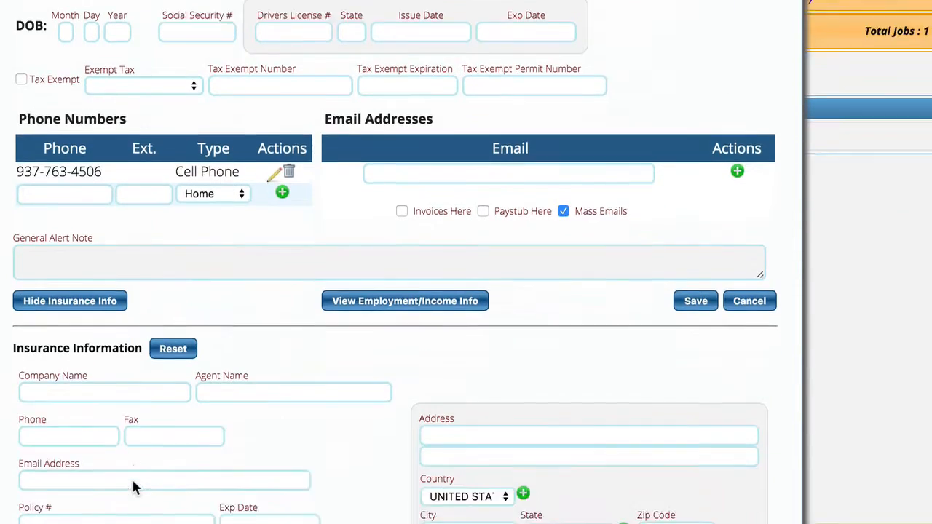
scroll("down", 3)
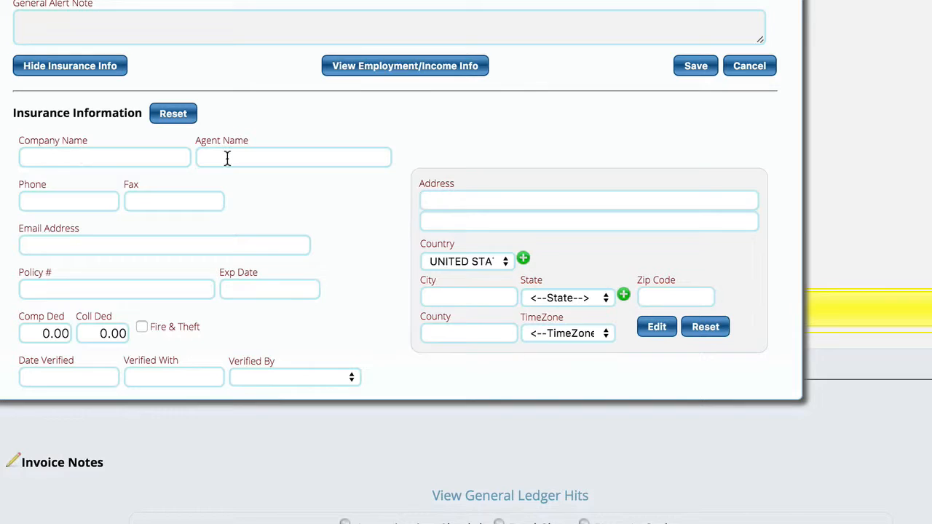
mouse_move(132, 356)
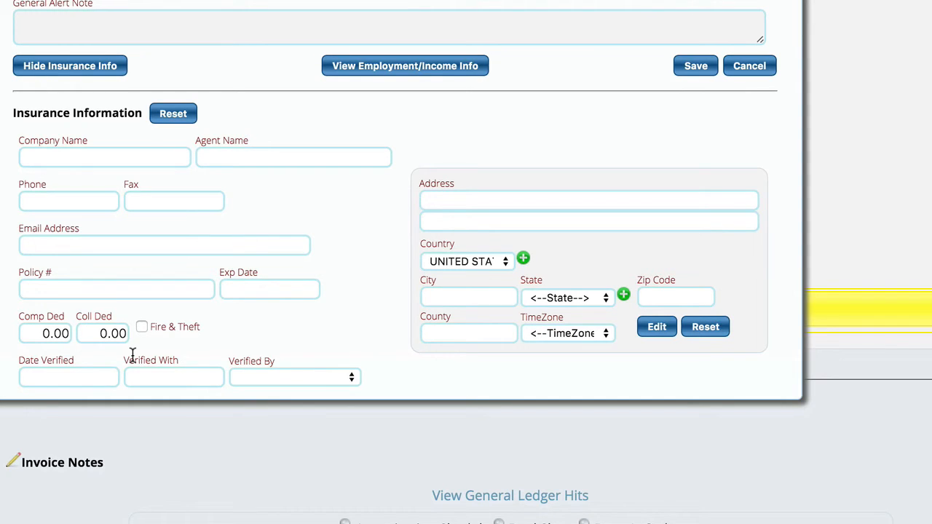
mouse_move(370, 224)
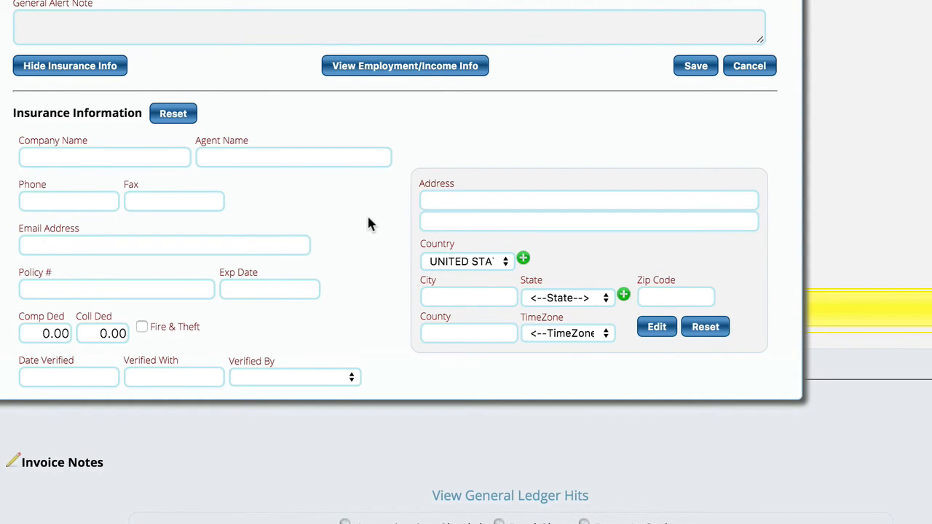